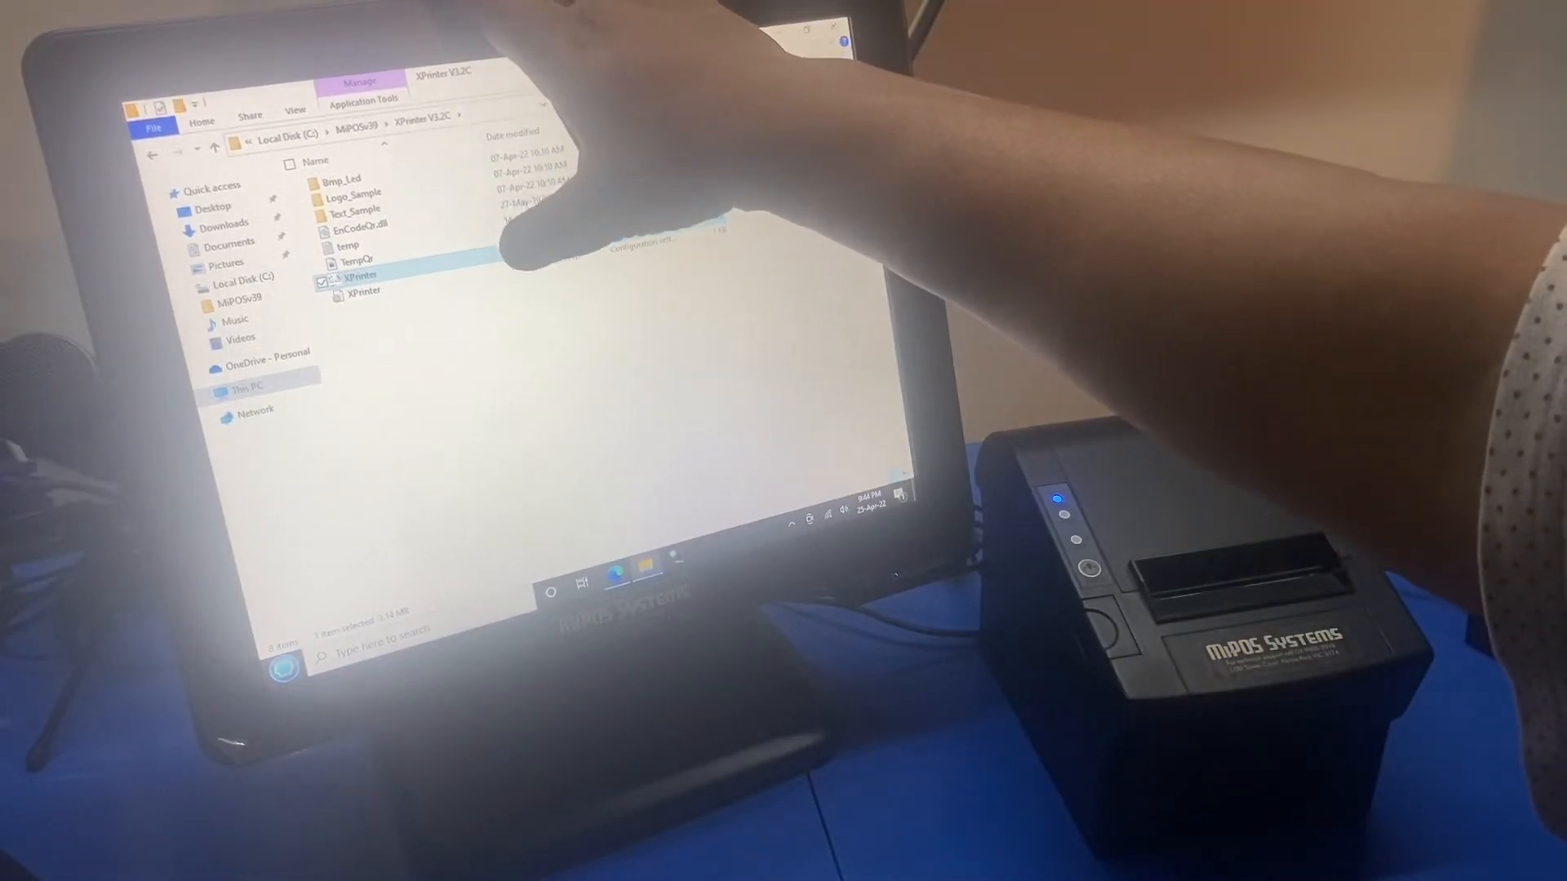
# - Launch the XPrinter V3.2C utility from its program folder
pyautogui.doubleClick(362, 274)
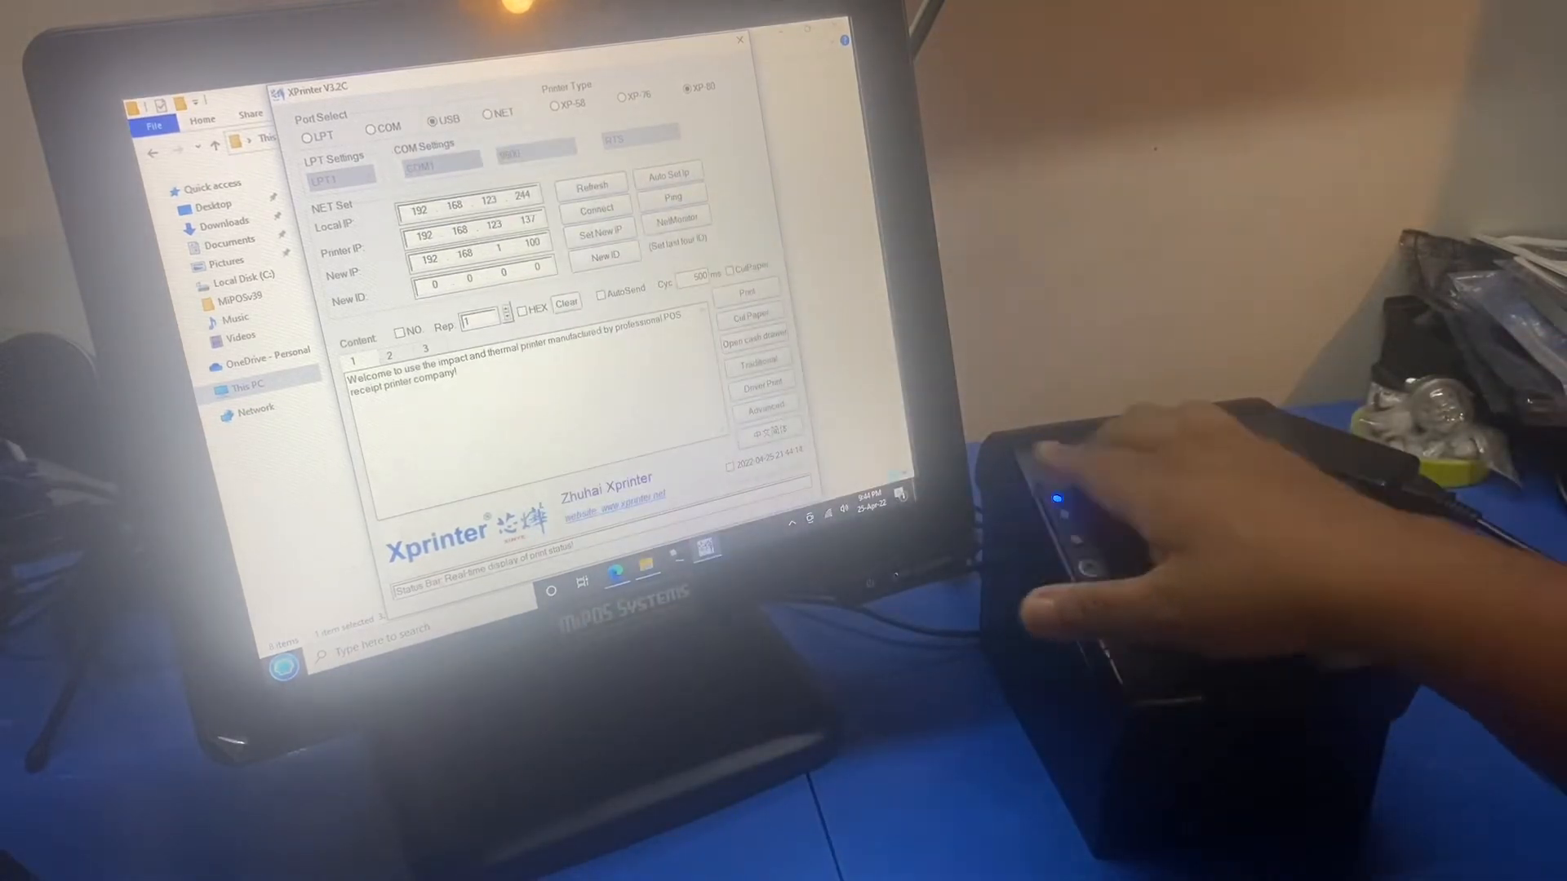
# - Show the Advanced Net Settings with IP address, netmask, gateway and Wi-Fi fields
pyautogui.click(764, 409)
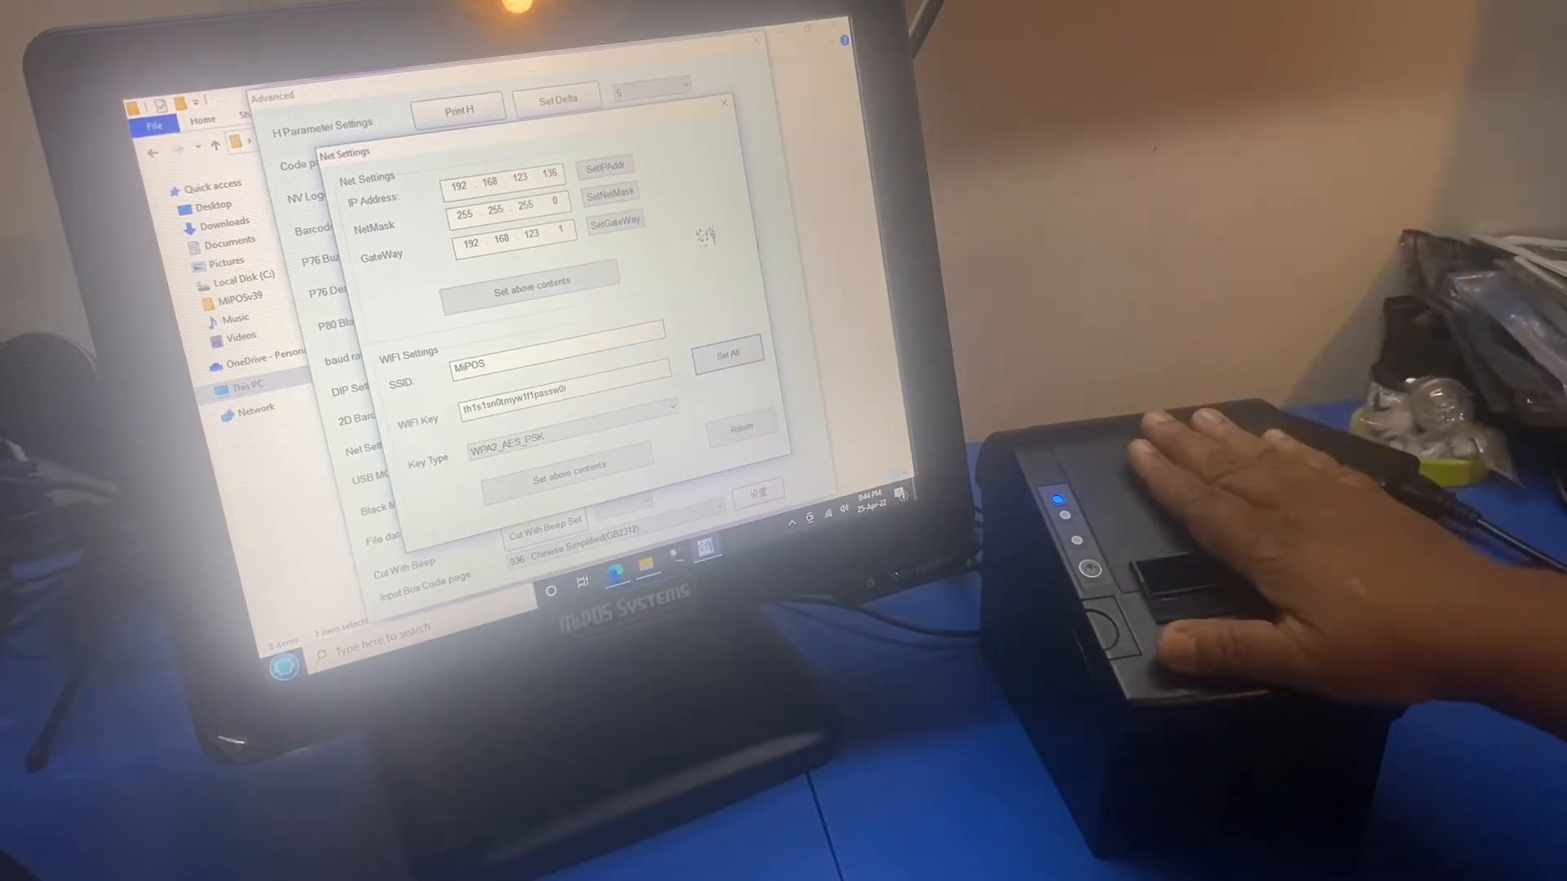
# - Set the Wi-Fi Key Type to WPA2_AES_PSK for the MPOS network
pyautogui.doubleClick(505, 365)
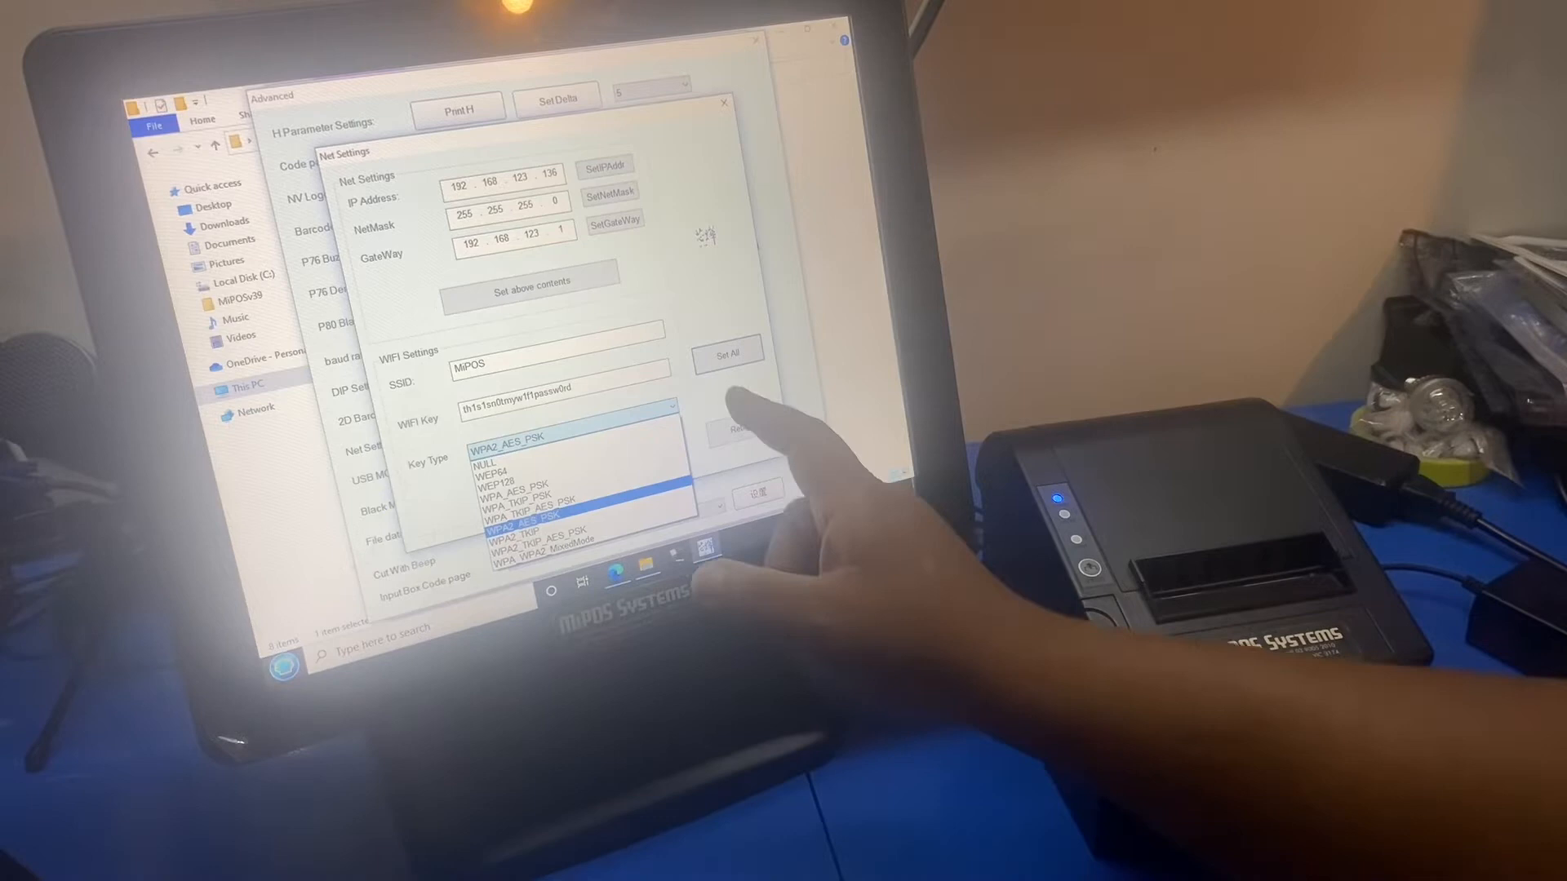
pyautogui.click(565, 528)
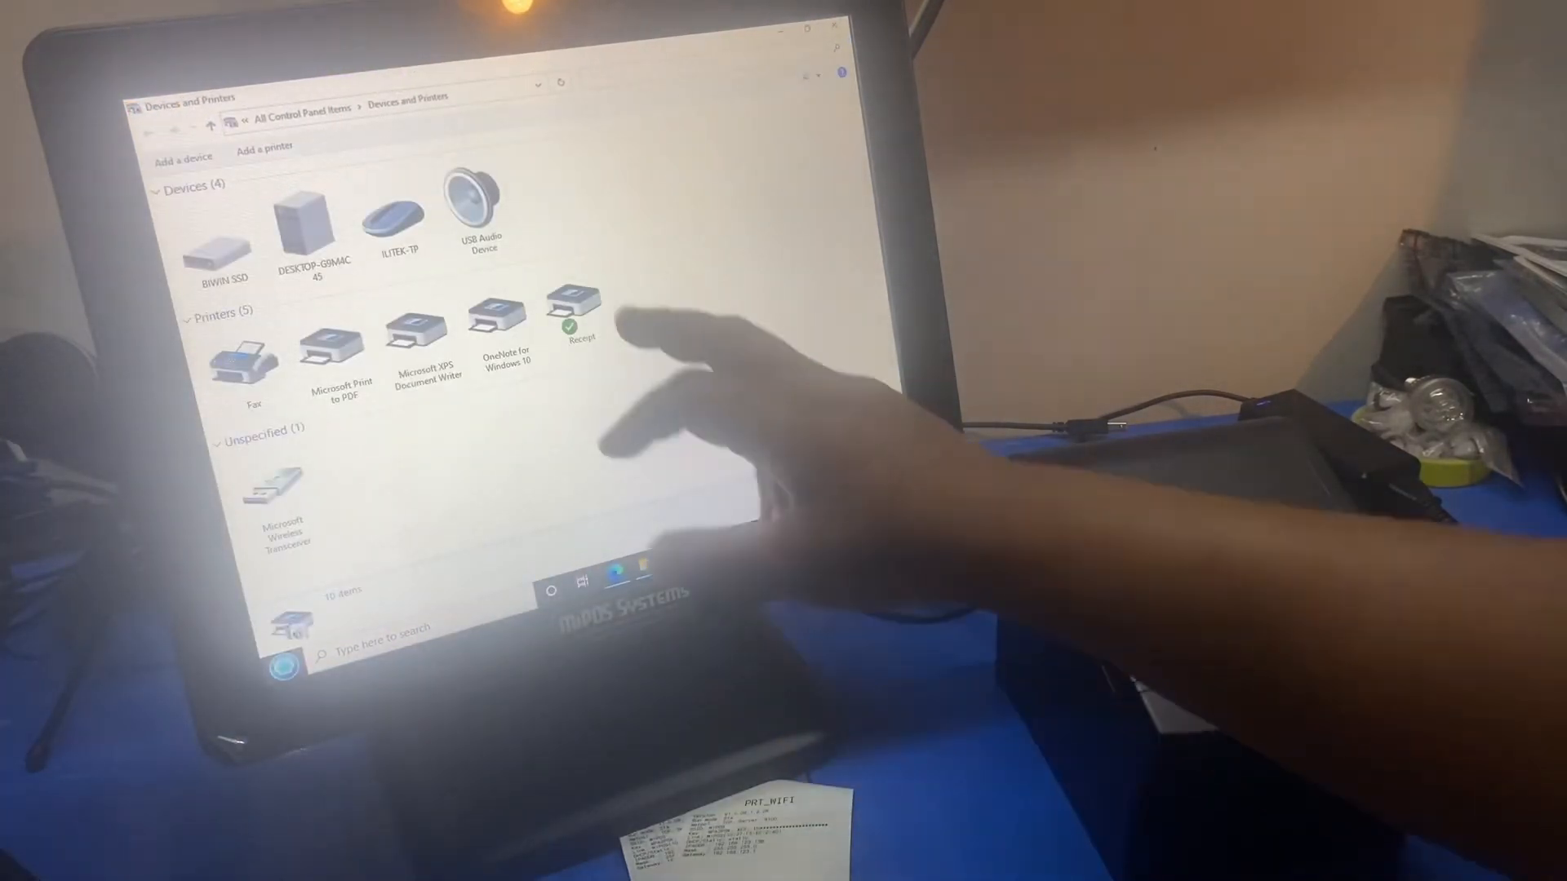
# - Show the Receipt printer's Ports settings using standard TCP/IP port 192.168.123.136
pyautogui.doubleClick(573, 305)
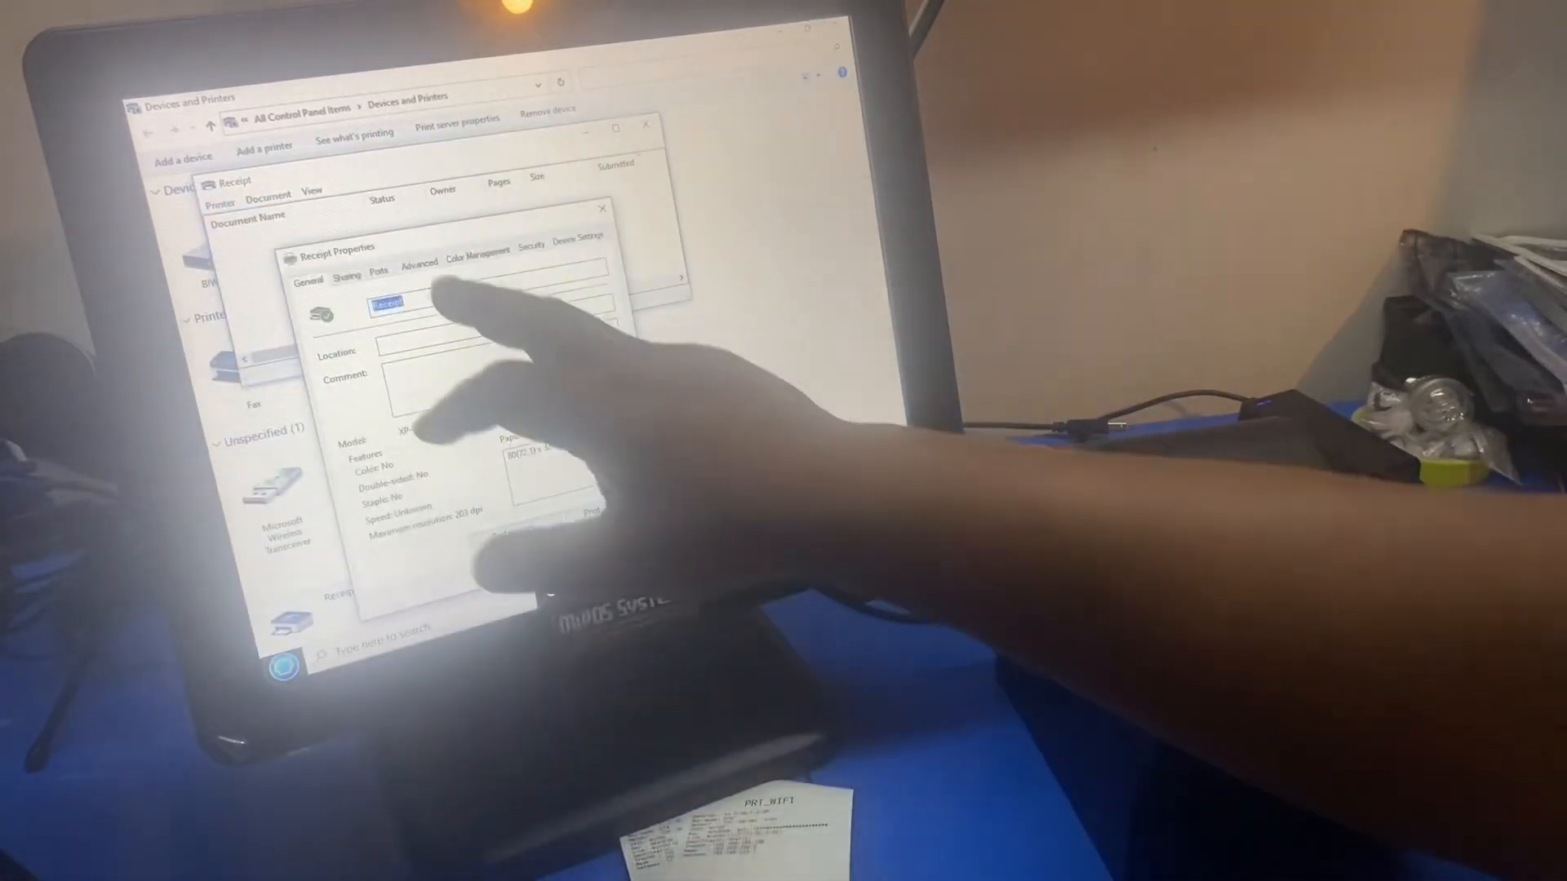
pyautogui.click(378, 269)
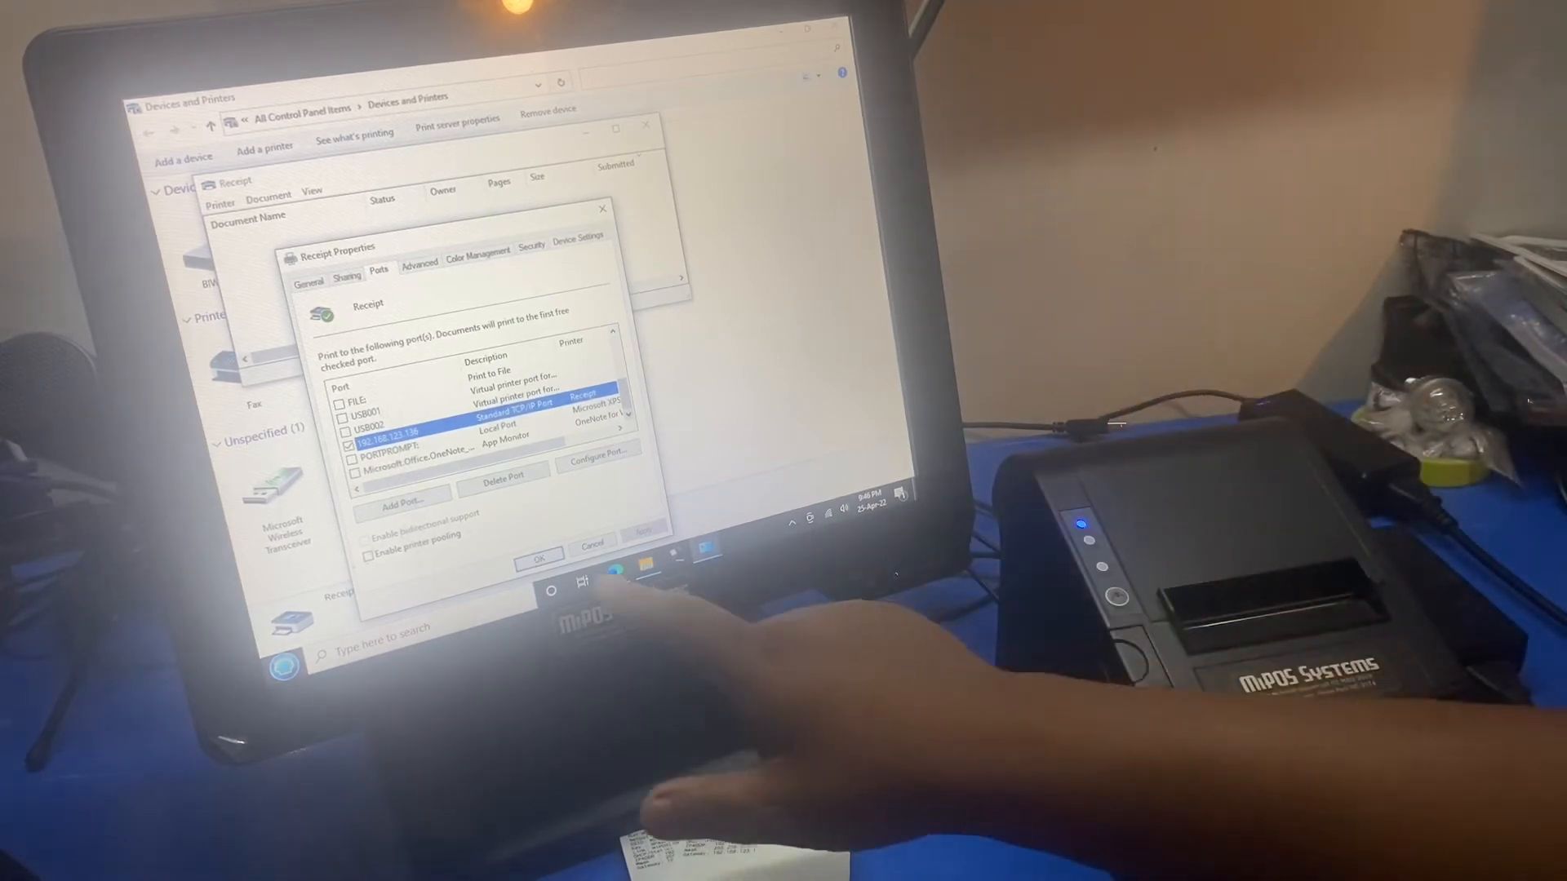
# - Print a Windows test page on the Receipt printer from General and dismiss the confirmation
pyautogui.click(310, 278)
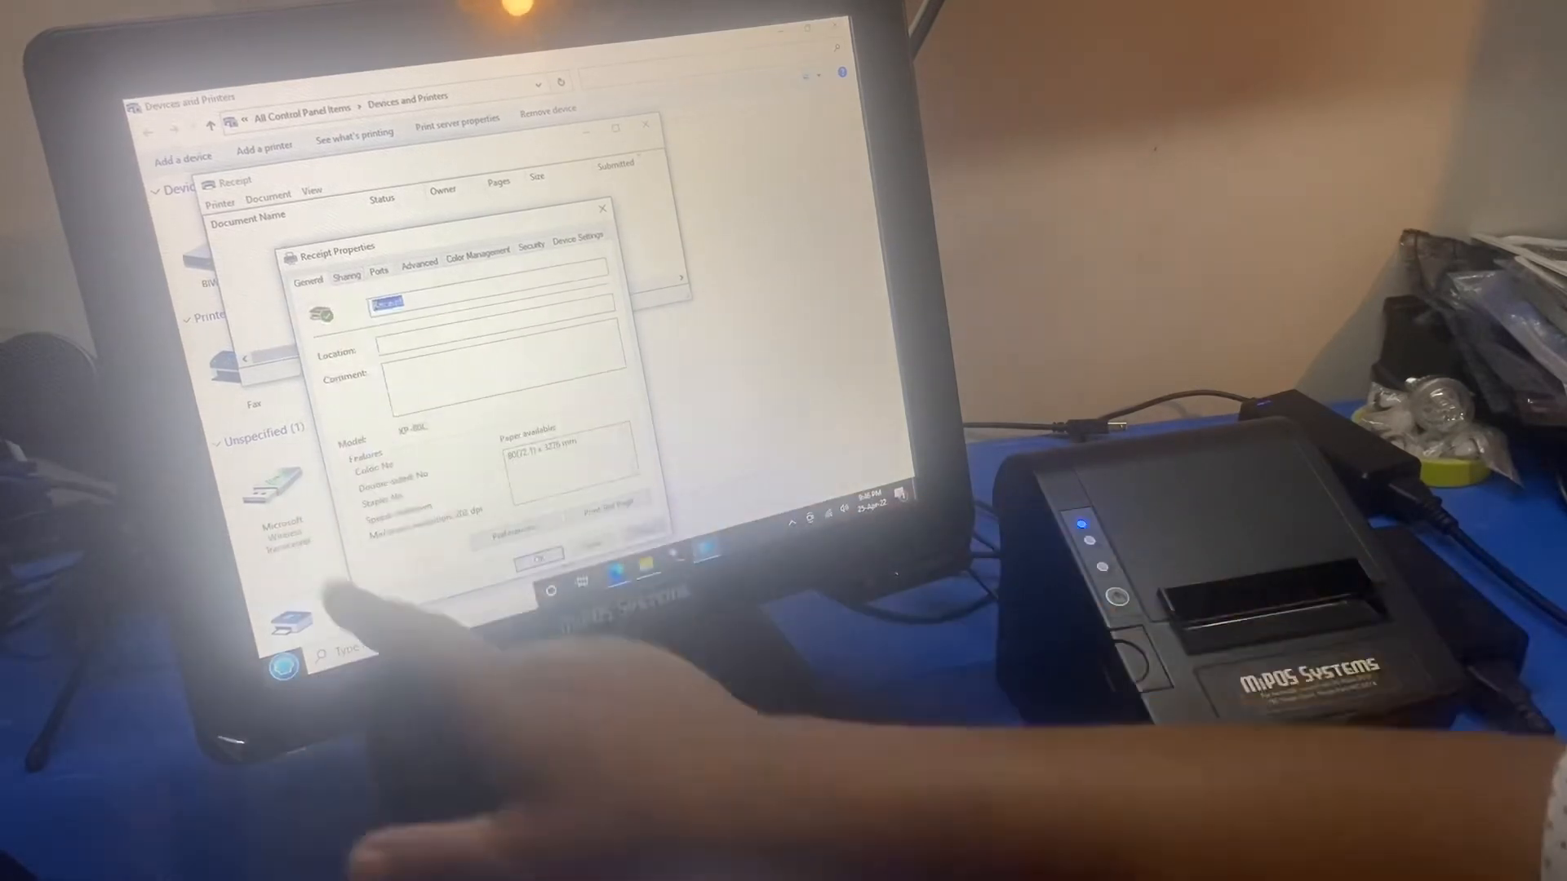
pyautogui.click(604, 501)
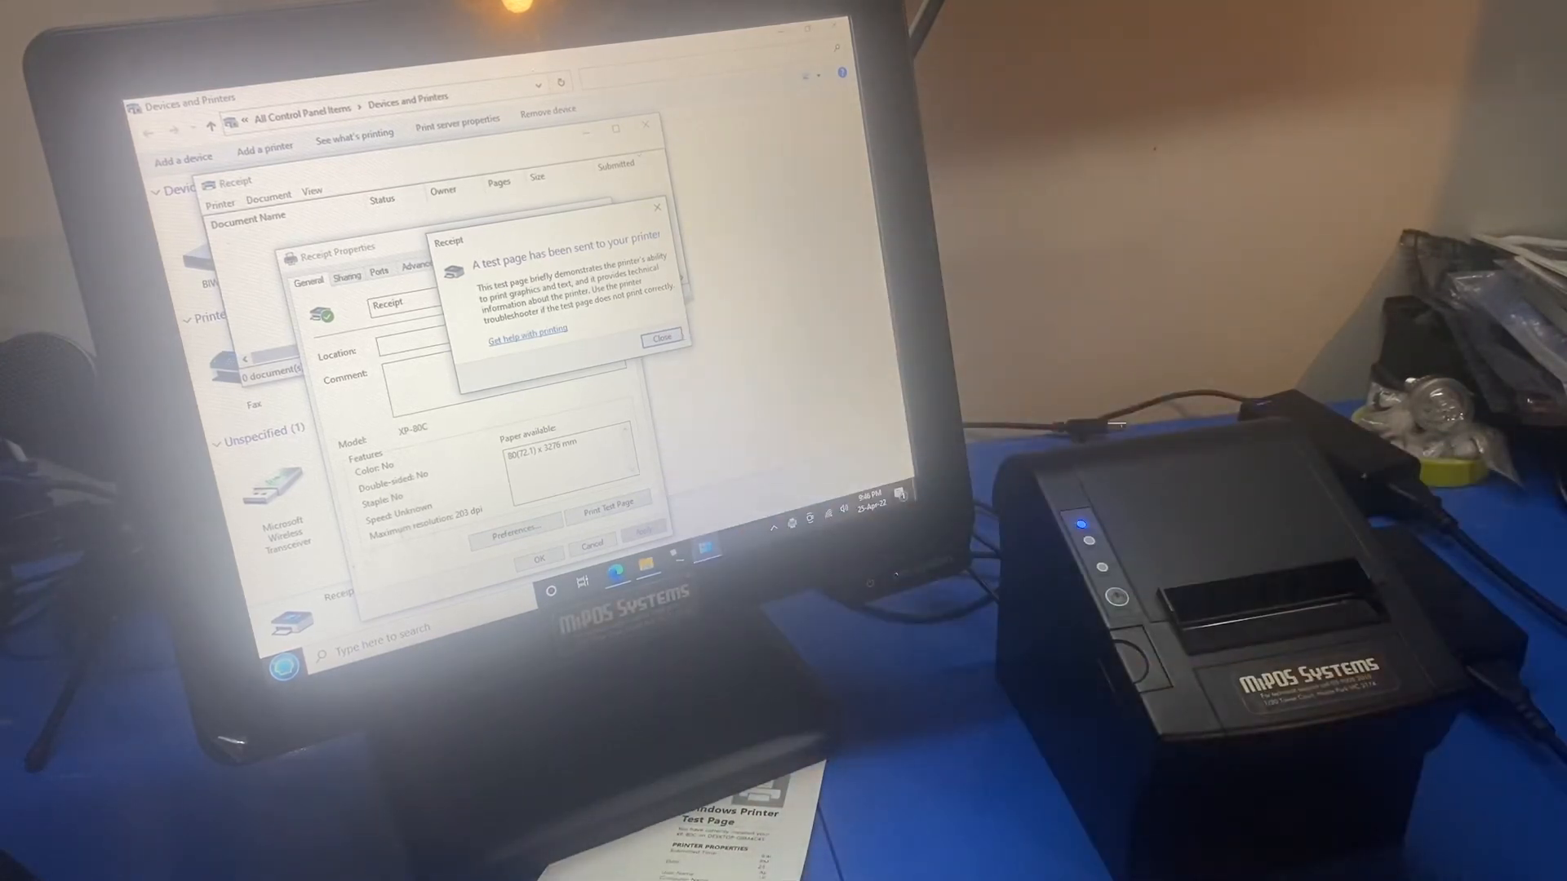
pyautogui.click(661, 336)
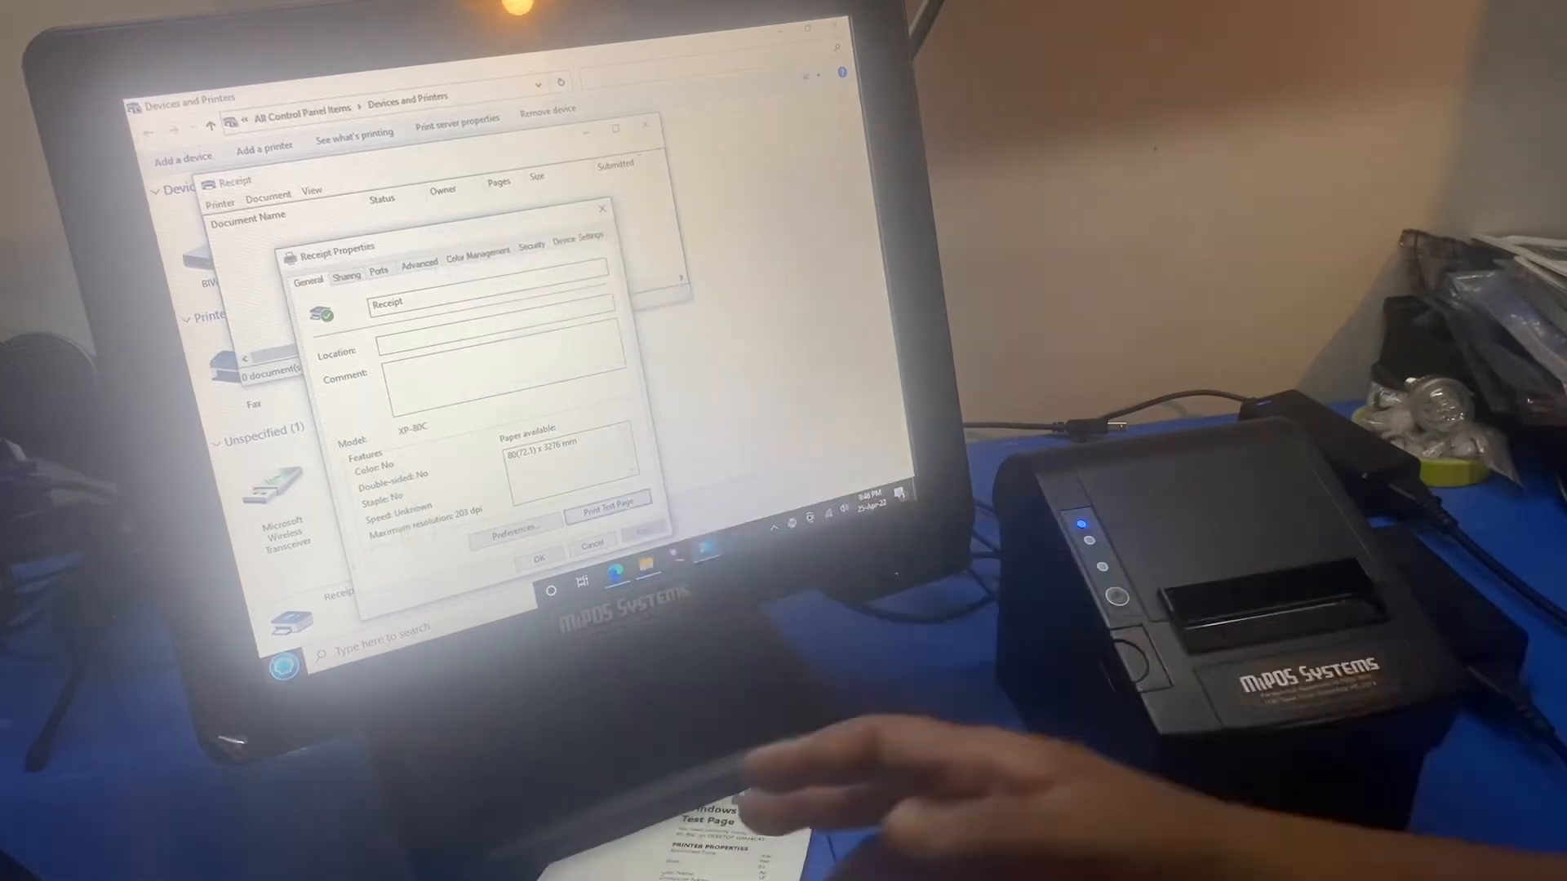